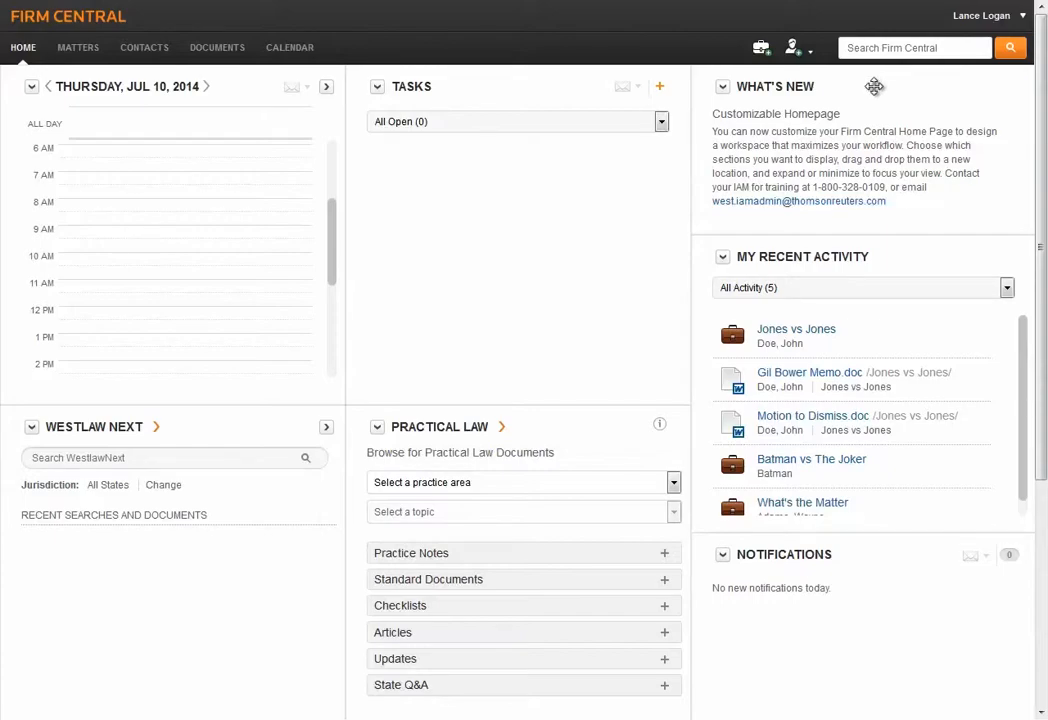
Search all Firm Central content for 'wrongful discharge' from the home page search box.
left_click(913, 47)
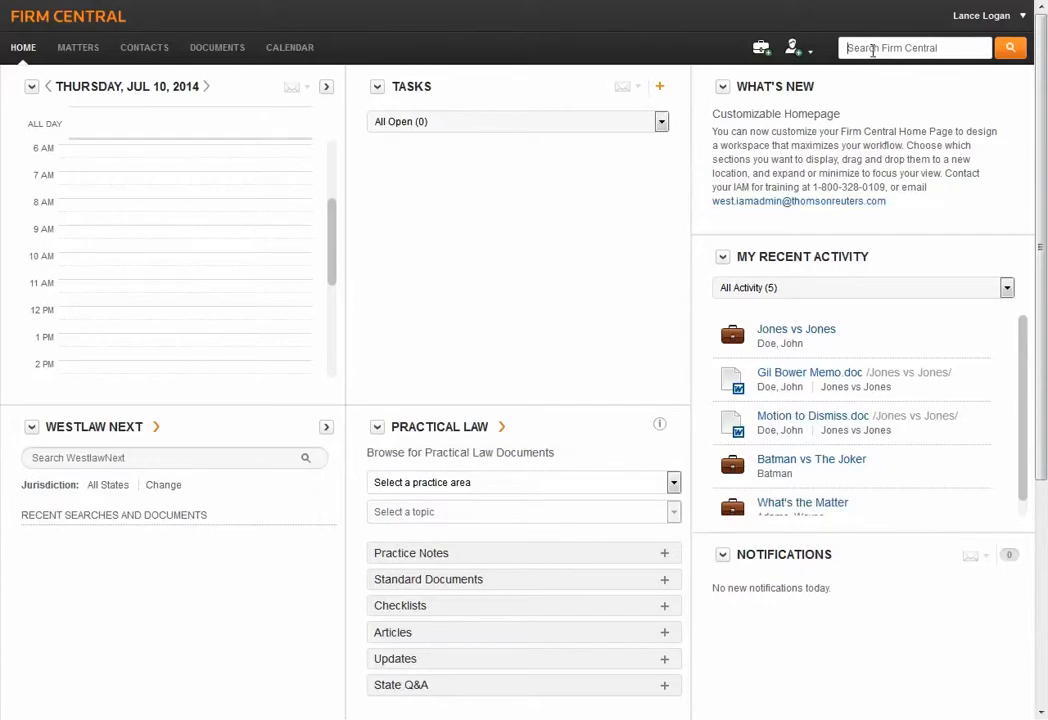
type("w")
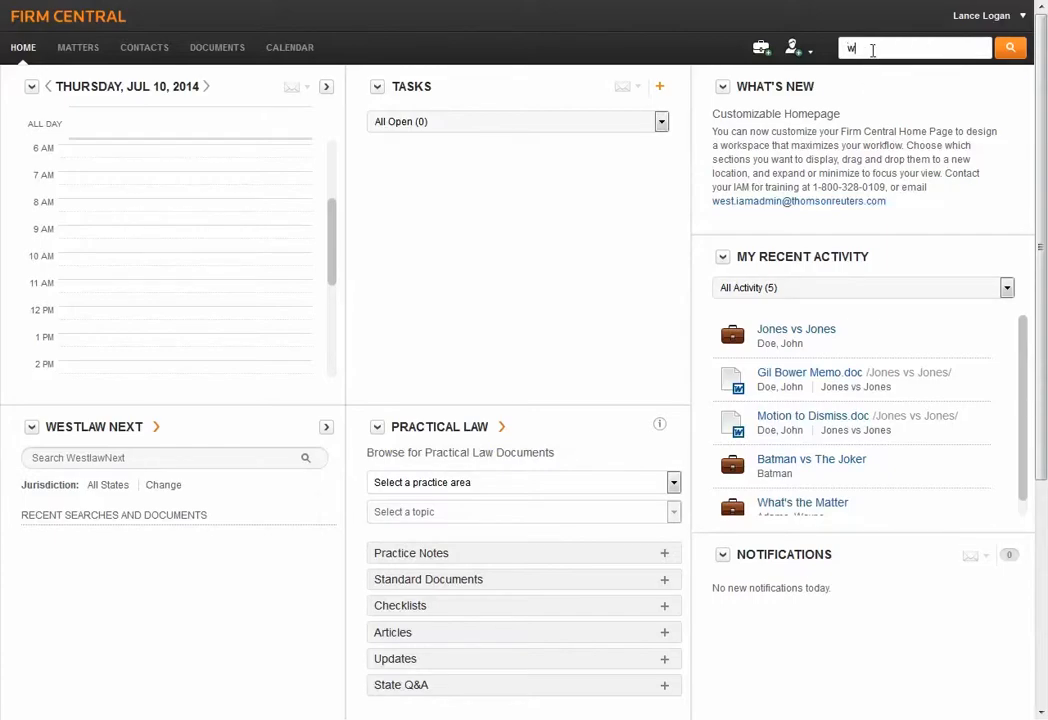
type("wrongful discharge")
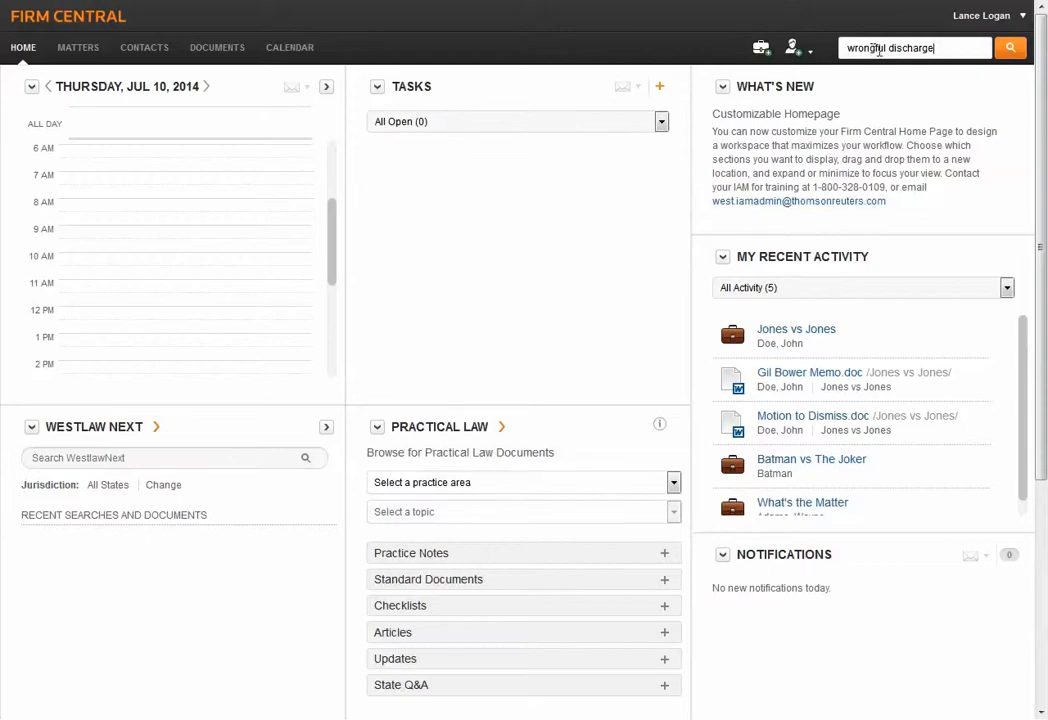
left_click(1009, 47)
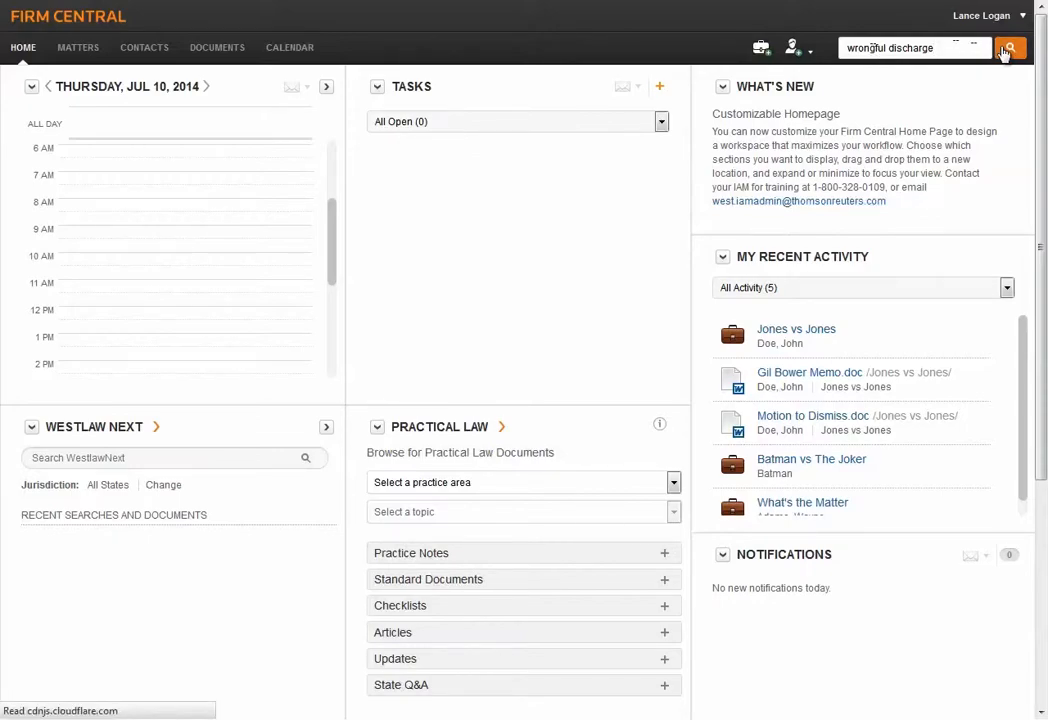
left_click(1008, 48)
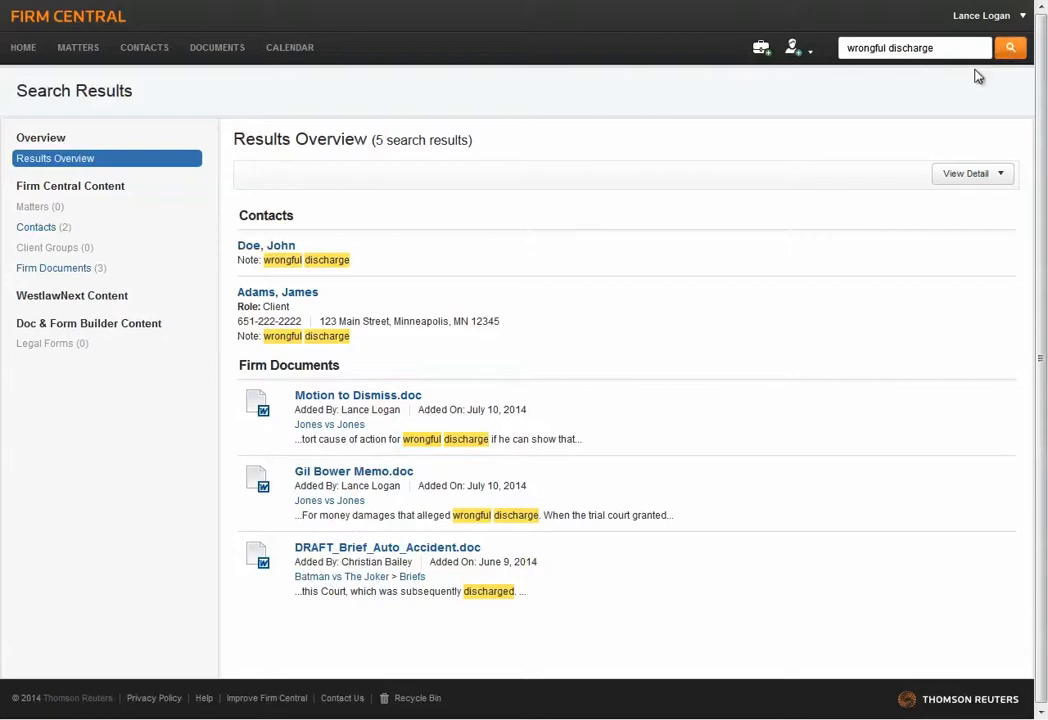
mouse_move(896, 123)
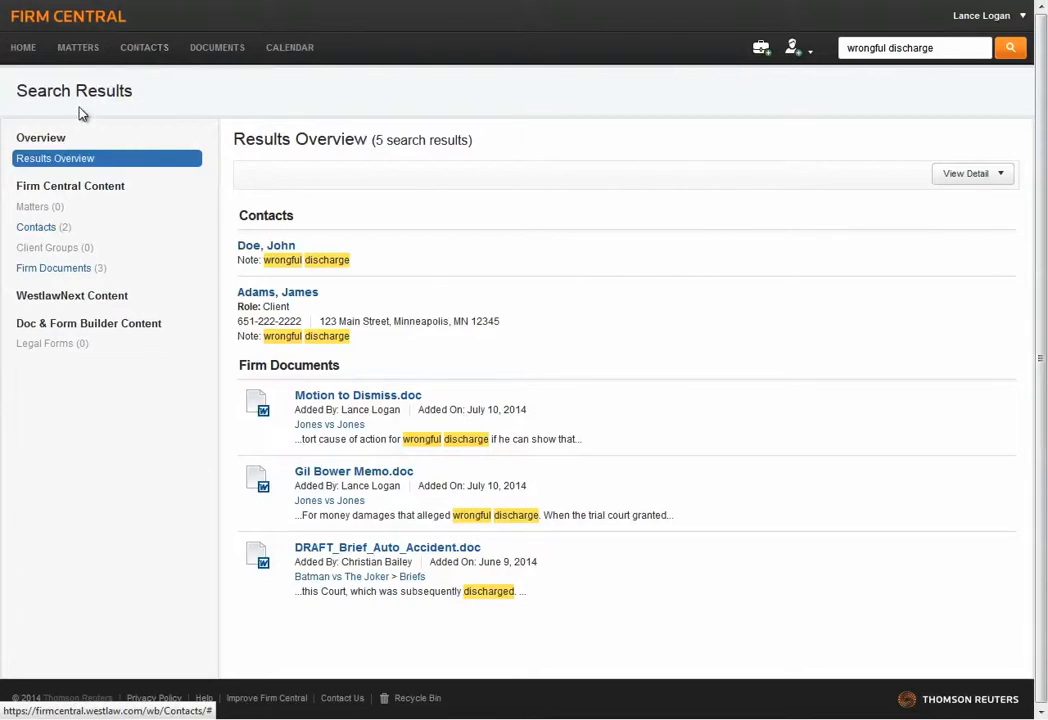
mouse_move(148, 371)
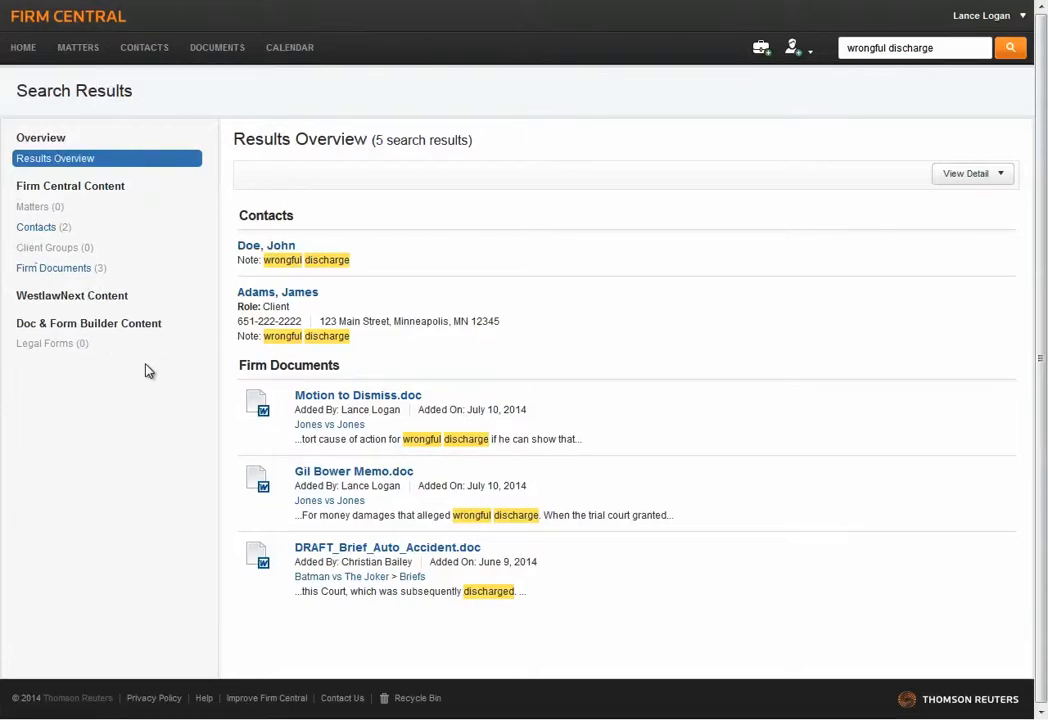